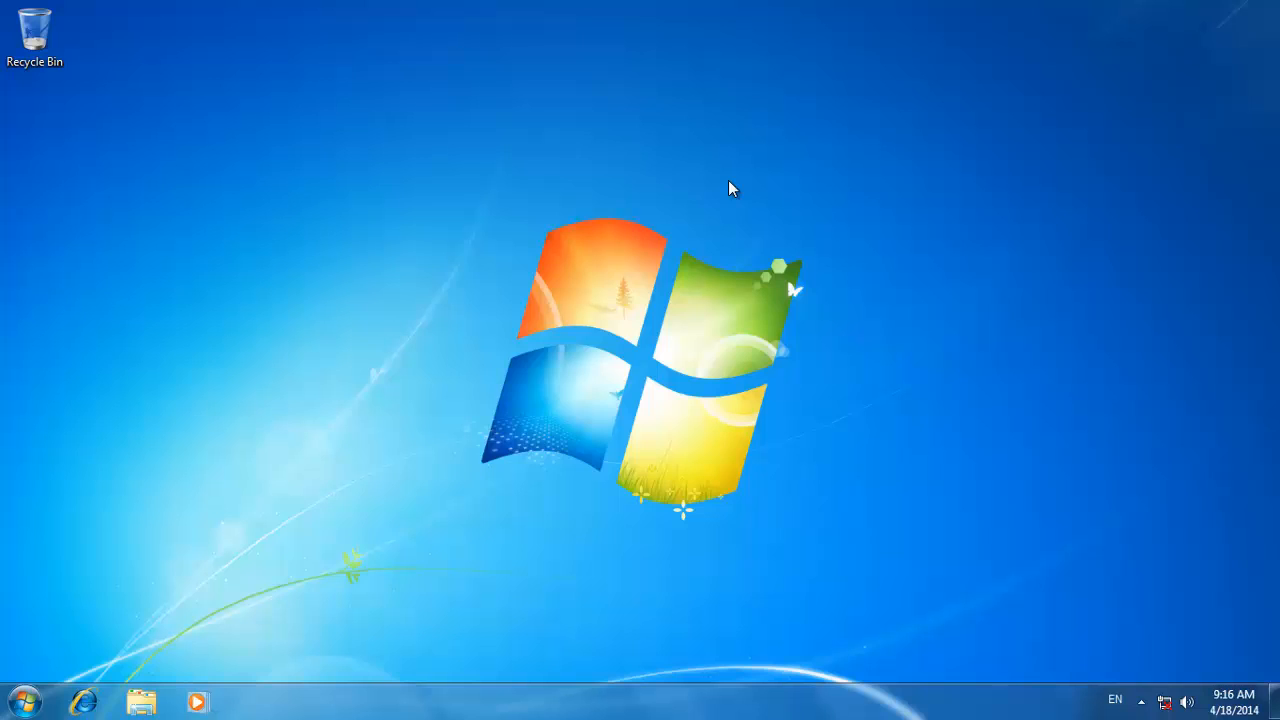
pyautogui.moveTo(816, 418)
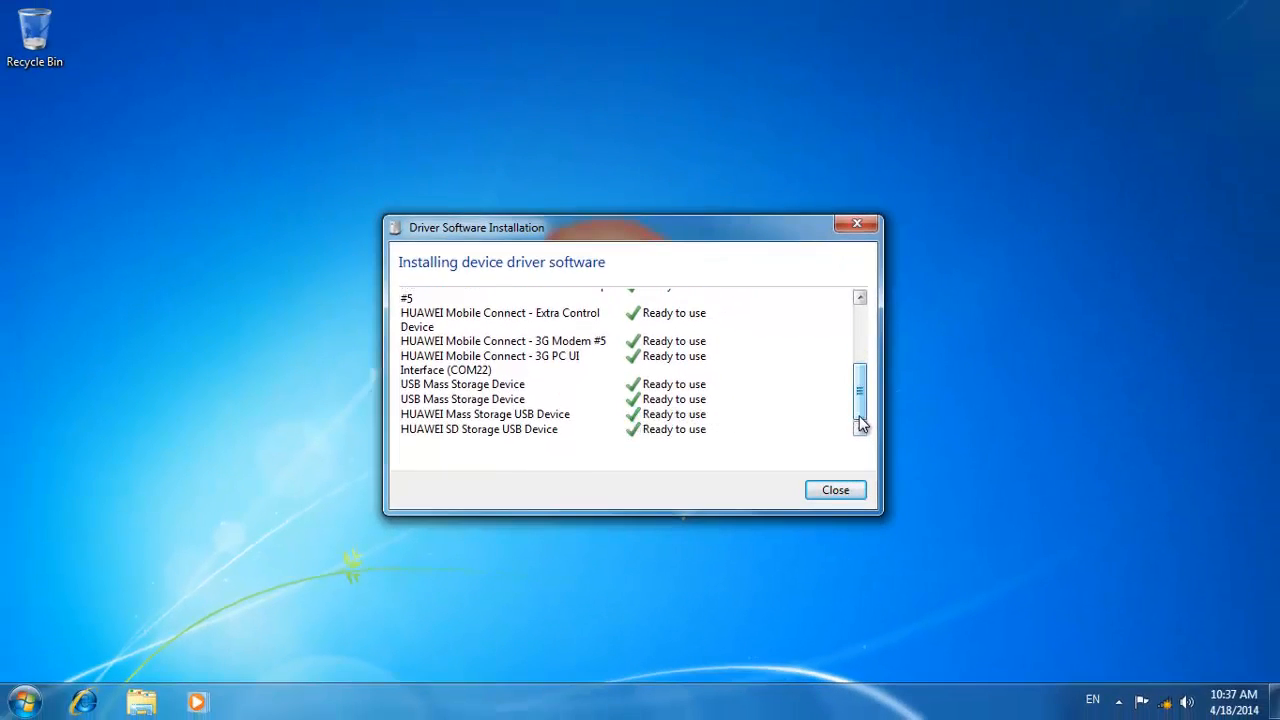
# Step: Dismiss the driver installation report and run AutoRun.exe from the Mobitel CD drive
pyautogui.click(836, 488)
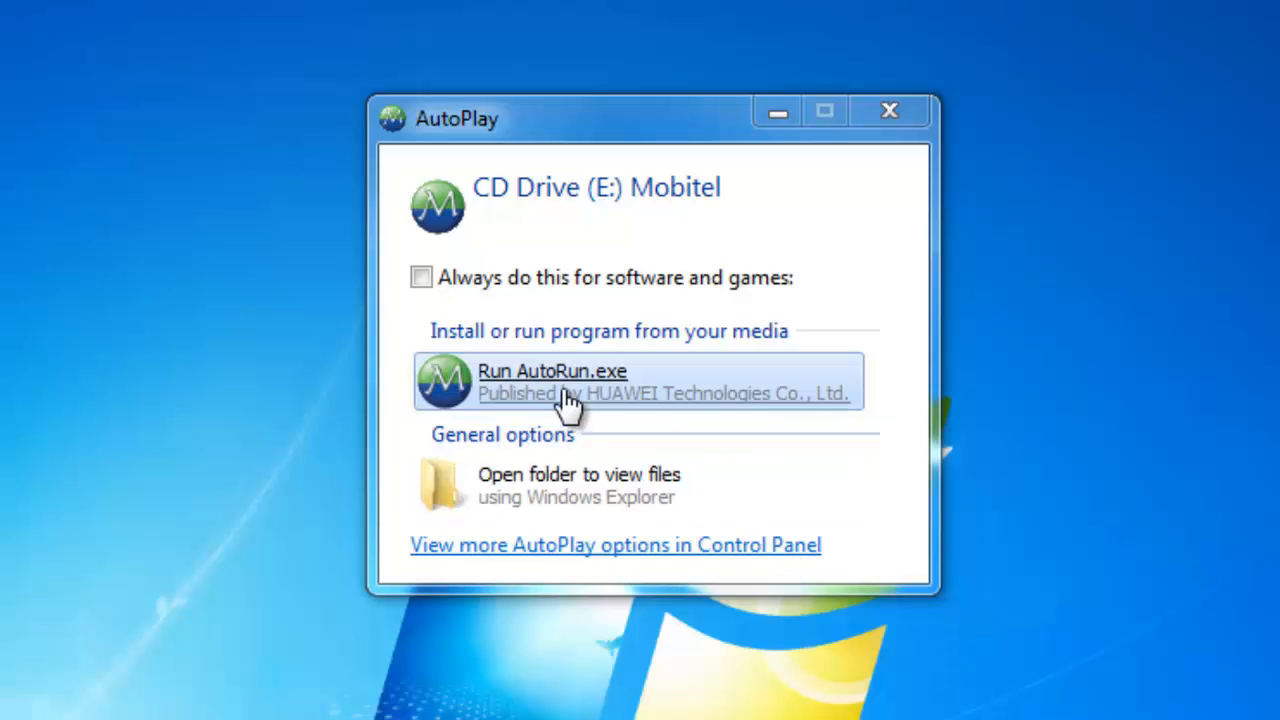
pyautogui.click(570, 382)
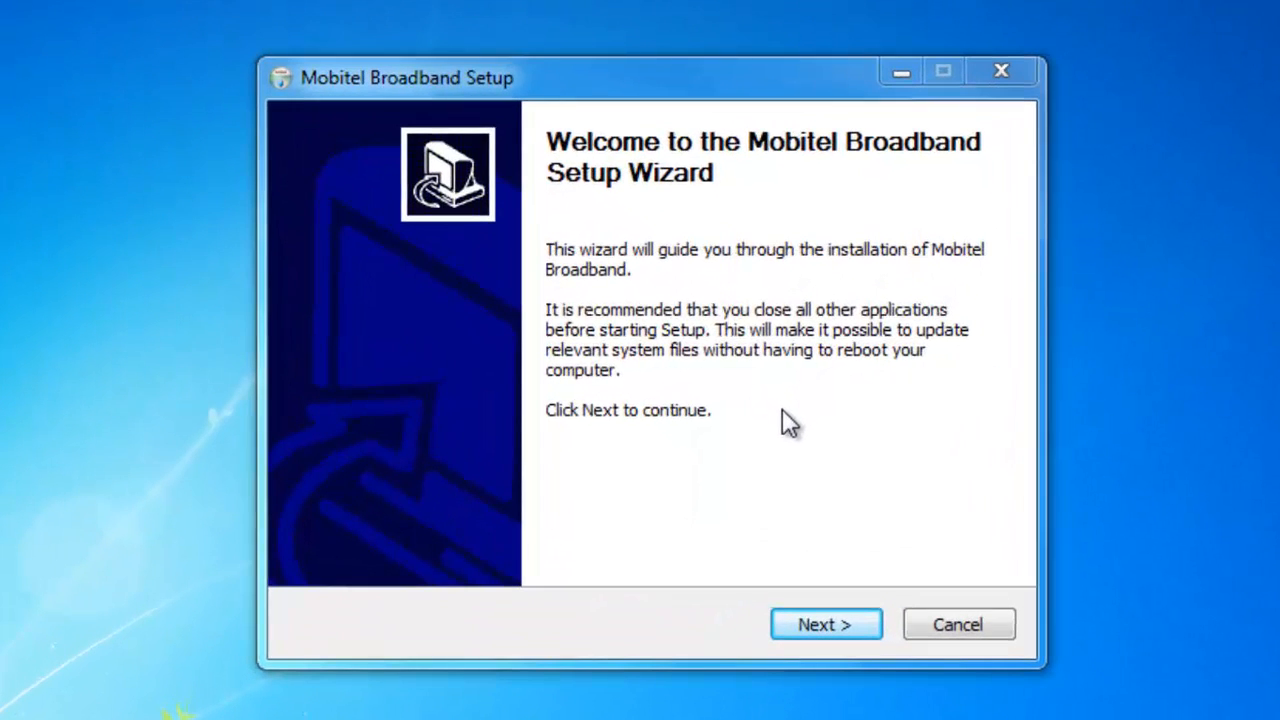
pyautogui.moveTo(770, 212)
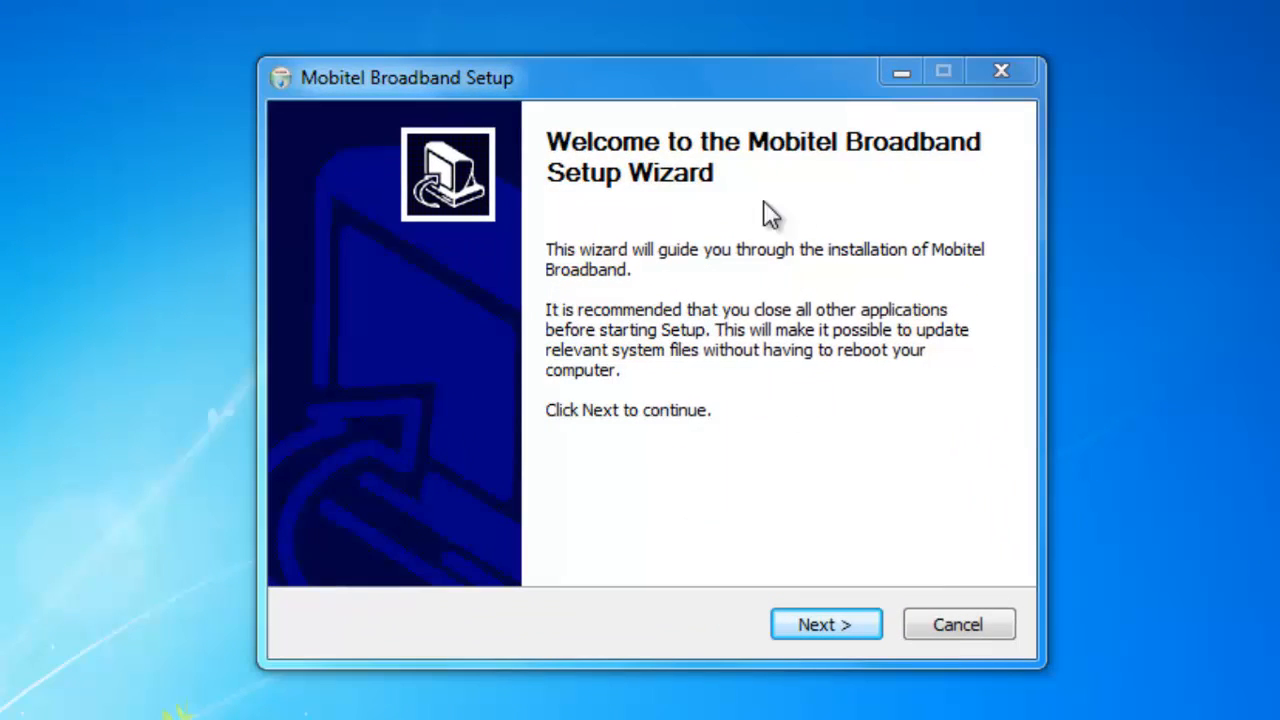
pyautogui.moveTo(584, 440)
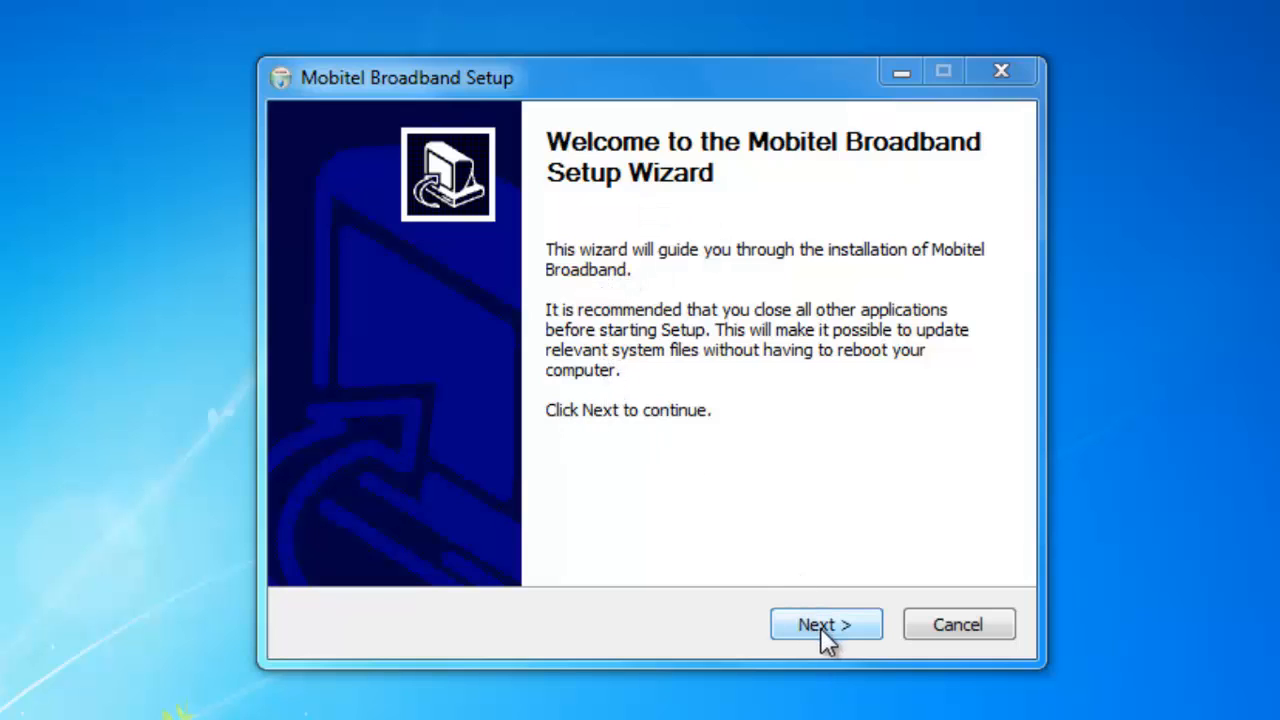
# Step: Accept the license agreement and keep the default install folder in Mobitel Broadband Setup
pyautogui.click(826, 624)
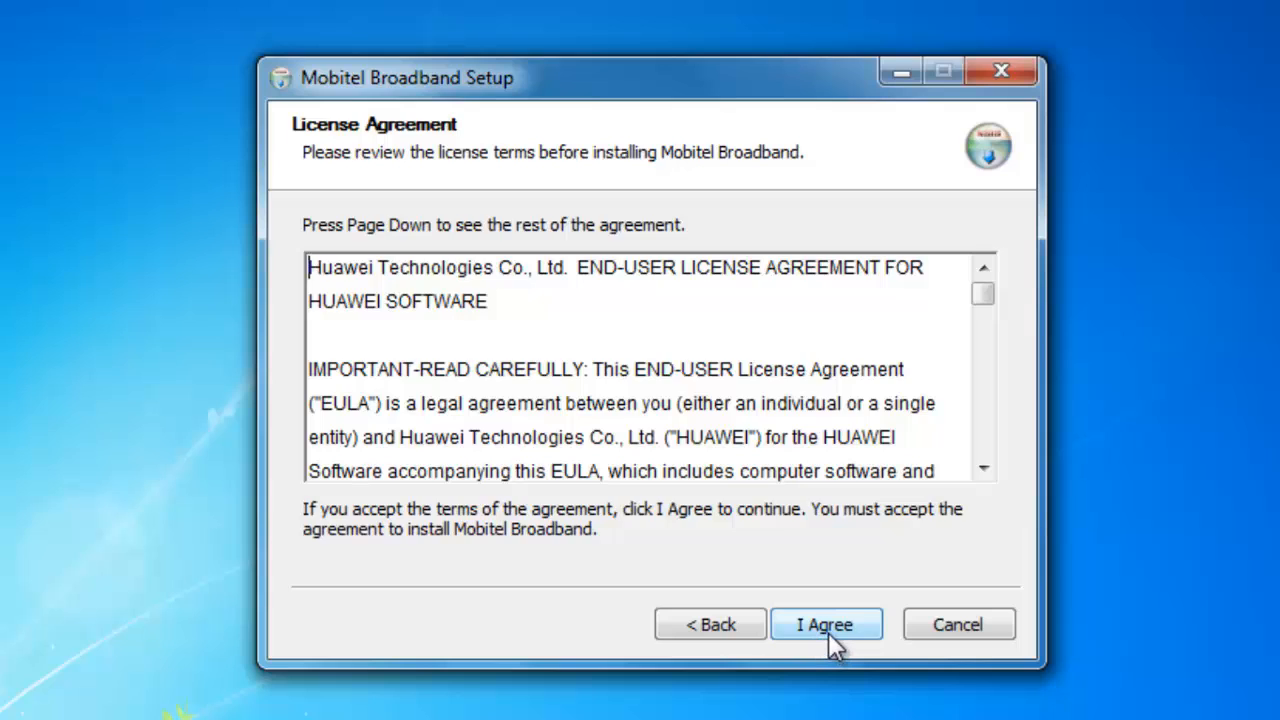
pyautogui.click(826, 624)
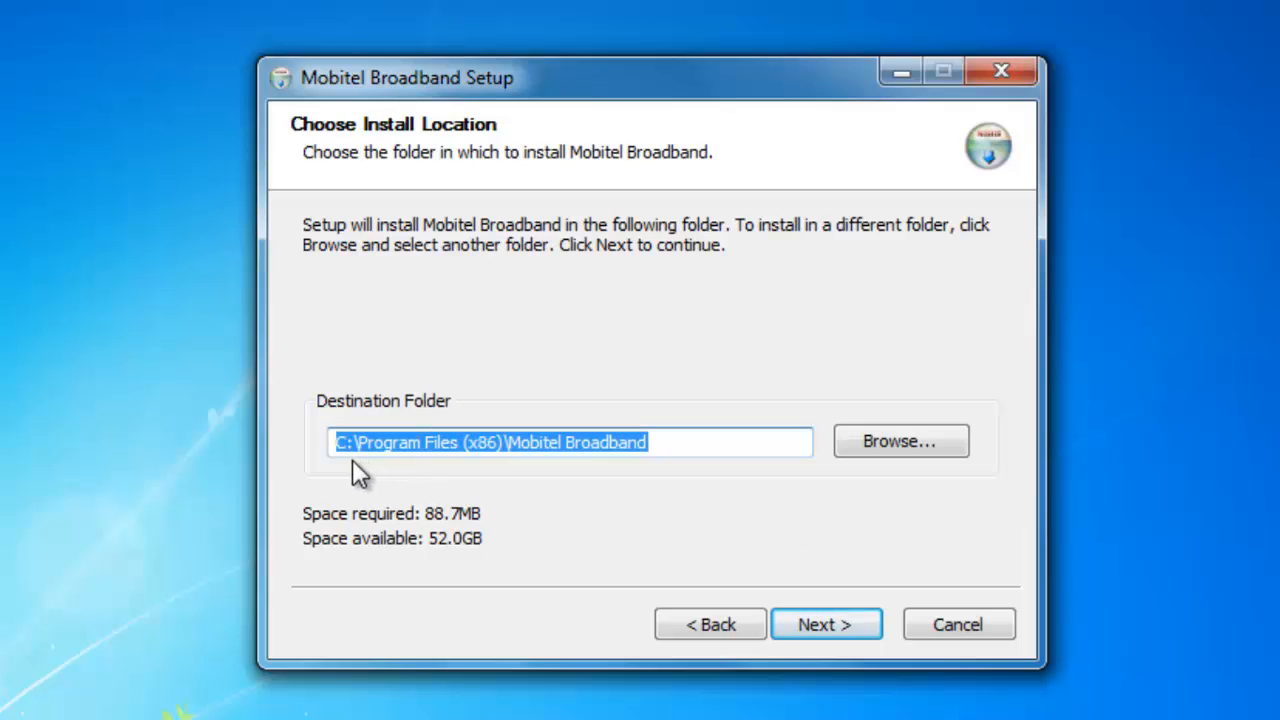
pyautogui.moveTo(496, 470)
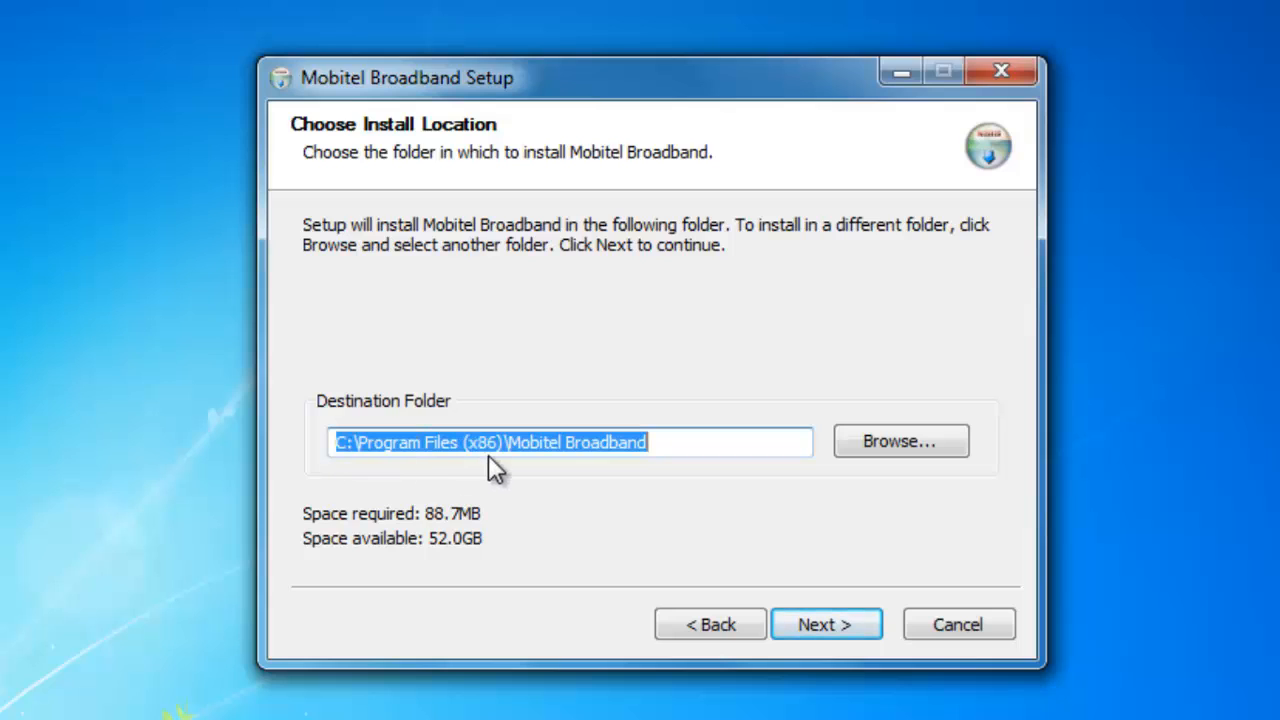
pyautogui.moveTo(648, 478)
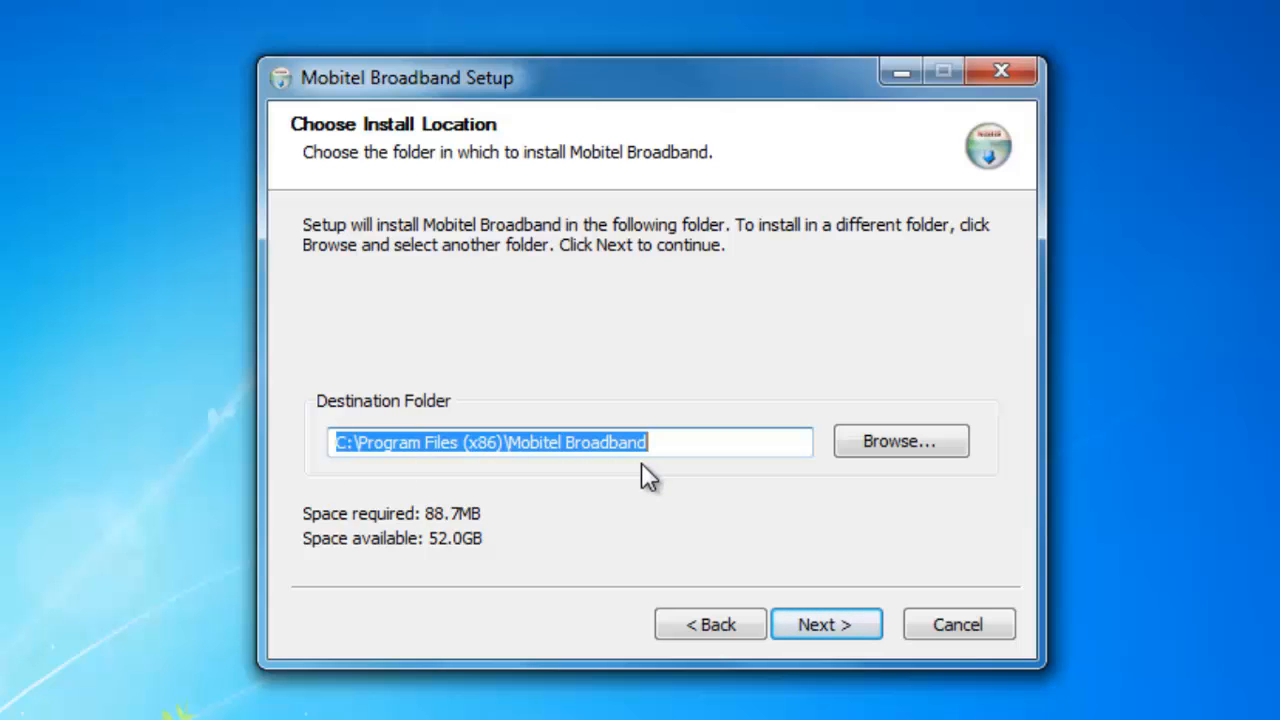
pyautogui.moveTo(490, 470)
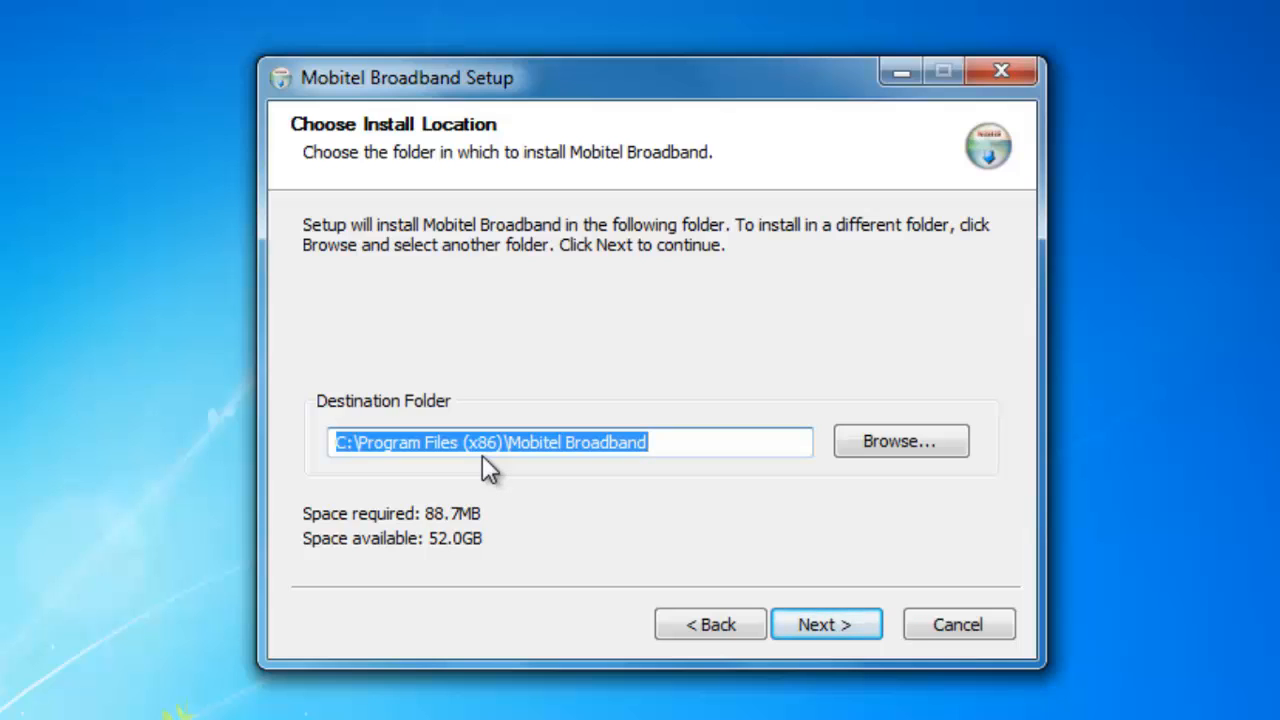
pyautogui.moveTo(770, 570)
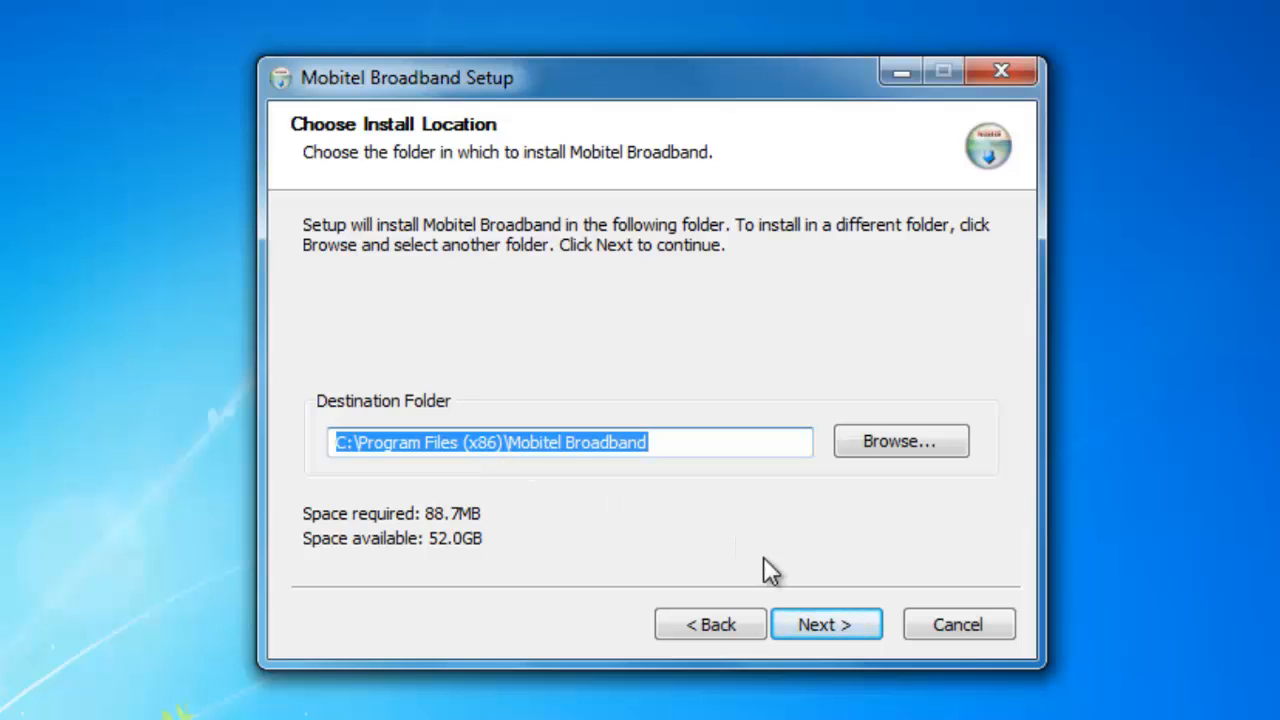
pyautogui.click(824, 624)
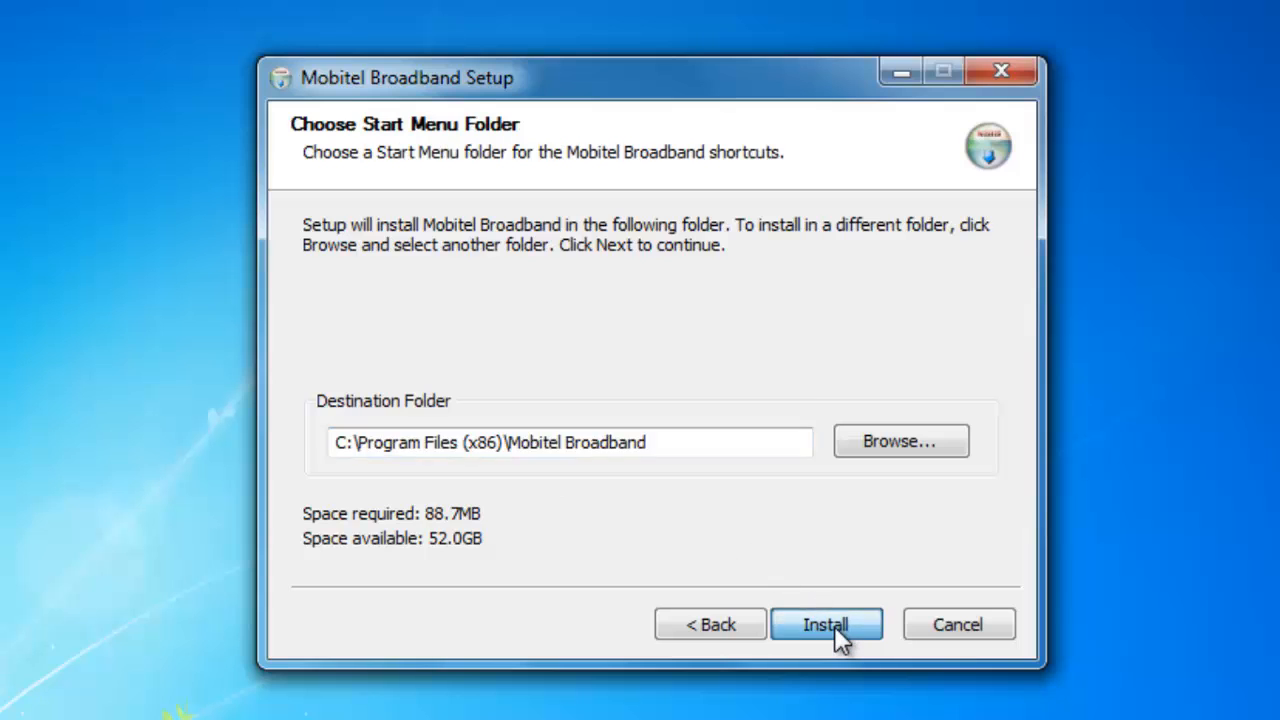
# Step: Install Mobitel Broadband with the default Start Menu folder, showing progress details
pyautogui.click(826, 624)
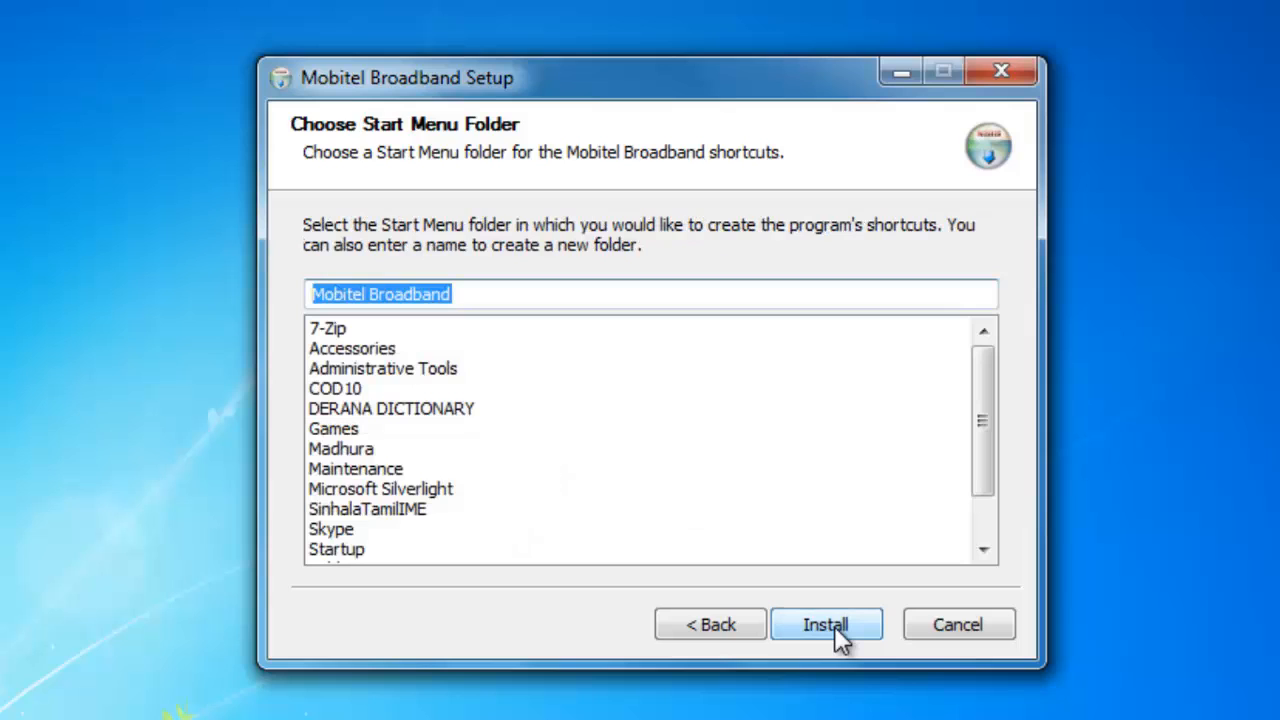
pyautogui.click(826, 624)
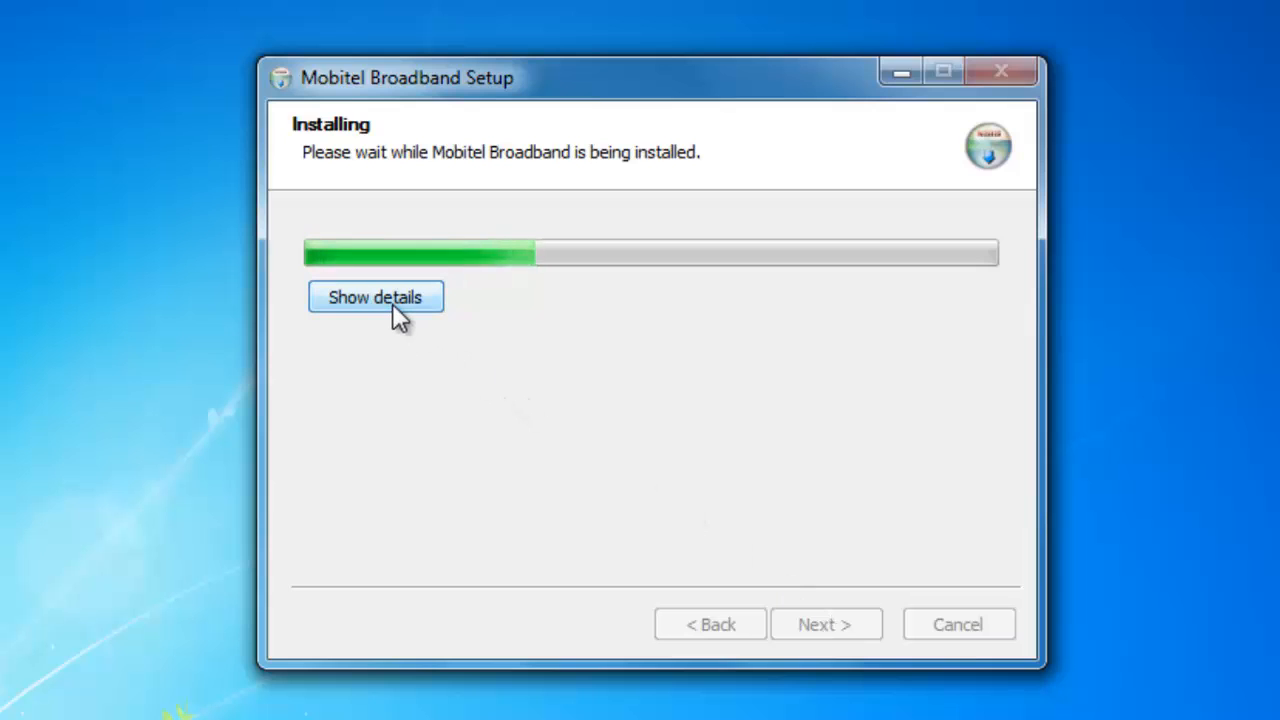
pyautogui.click(376, 296)
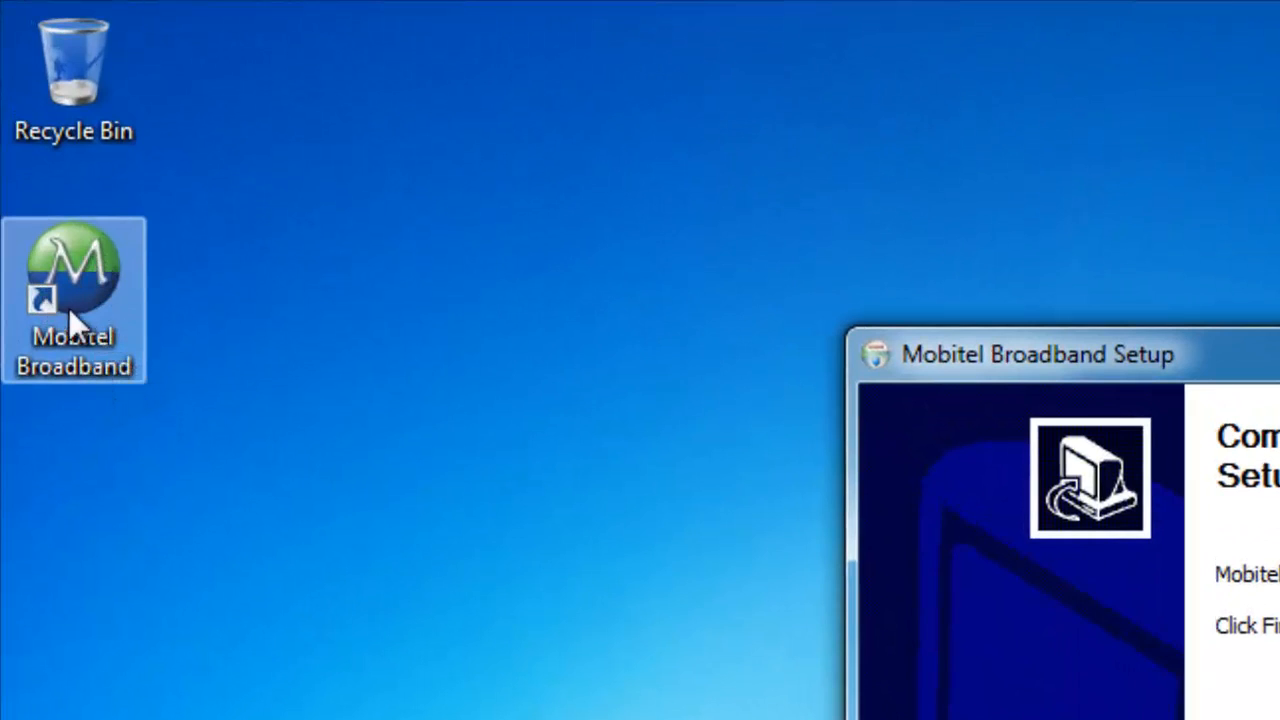
pyautogui.moveTo(80, 296)
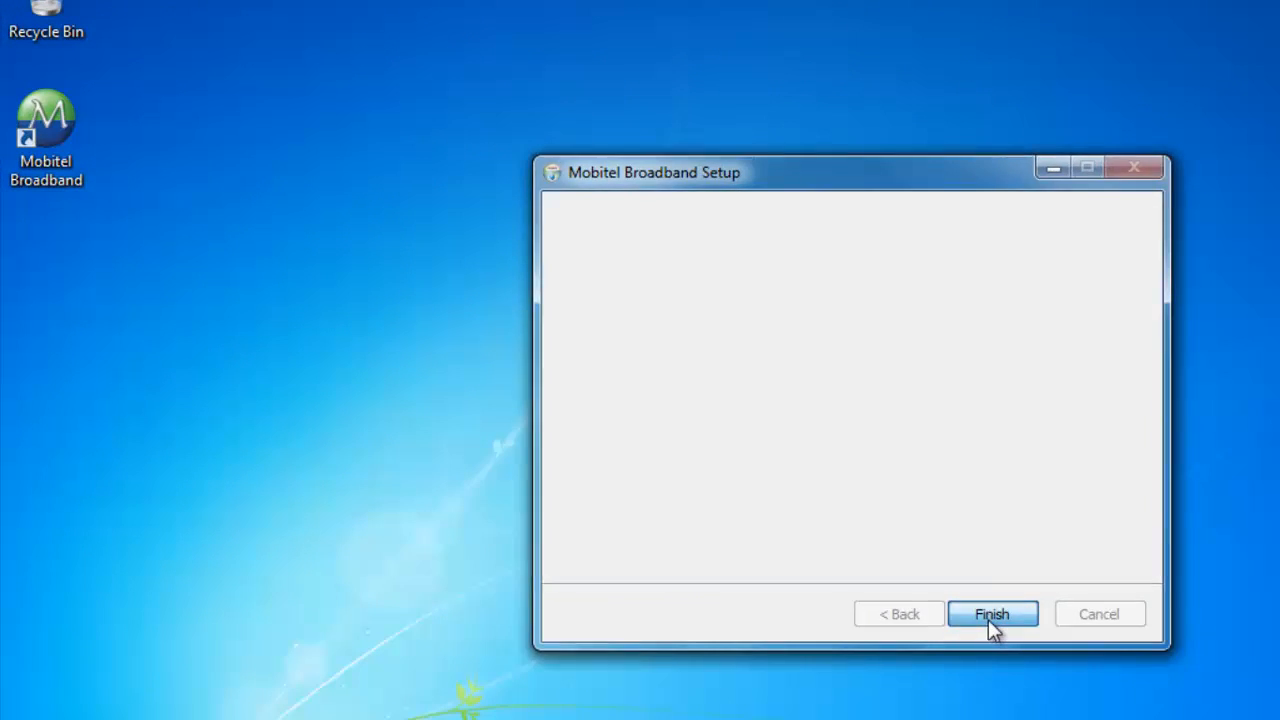
# Step: Finish the Mobitel Broadband Setup wizard so the connection manager opens
pyautogui.click(992, 614)
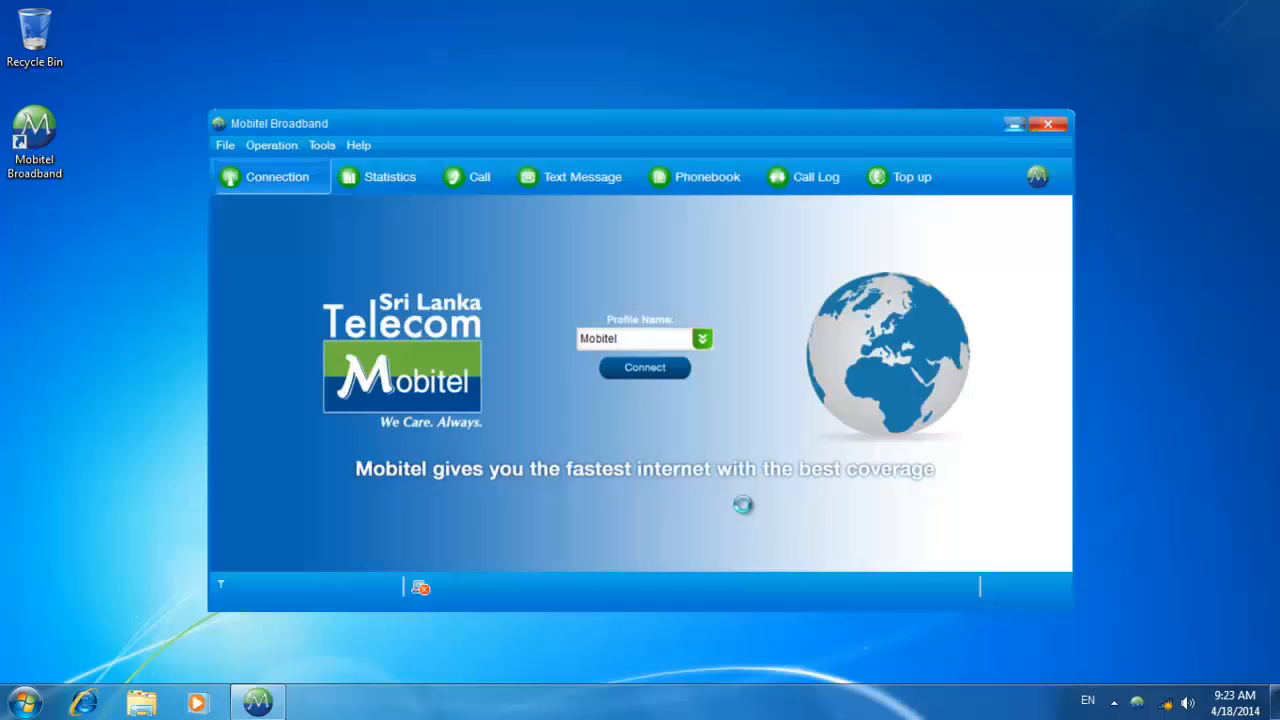
# Step: Close the Mobitel Broadband window and check the tray network icon showing Not connected
pyautogui.click(644, 368)
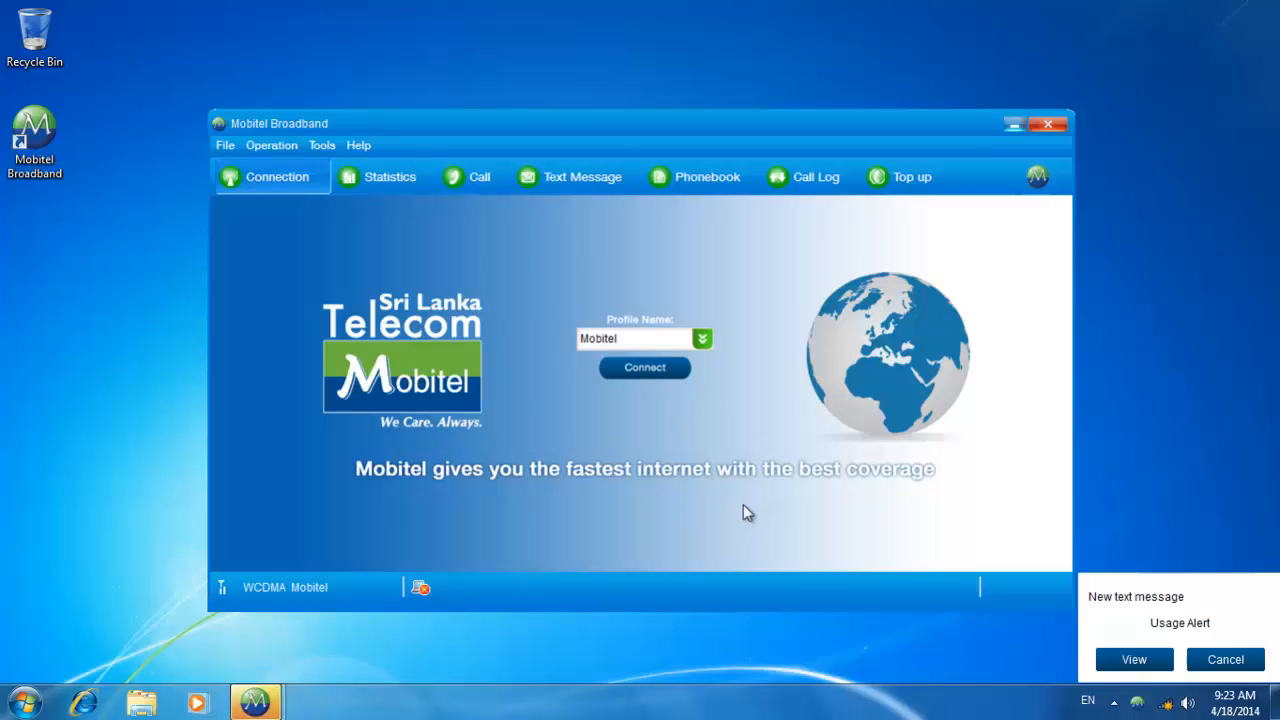
pyautogui.click(1224, 660)
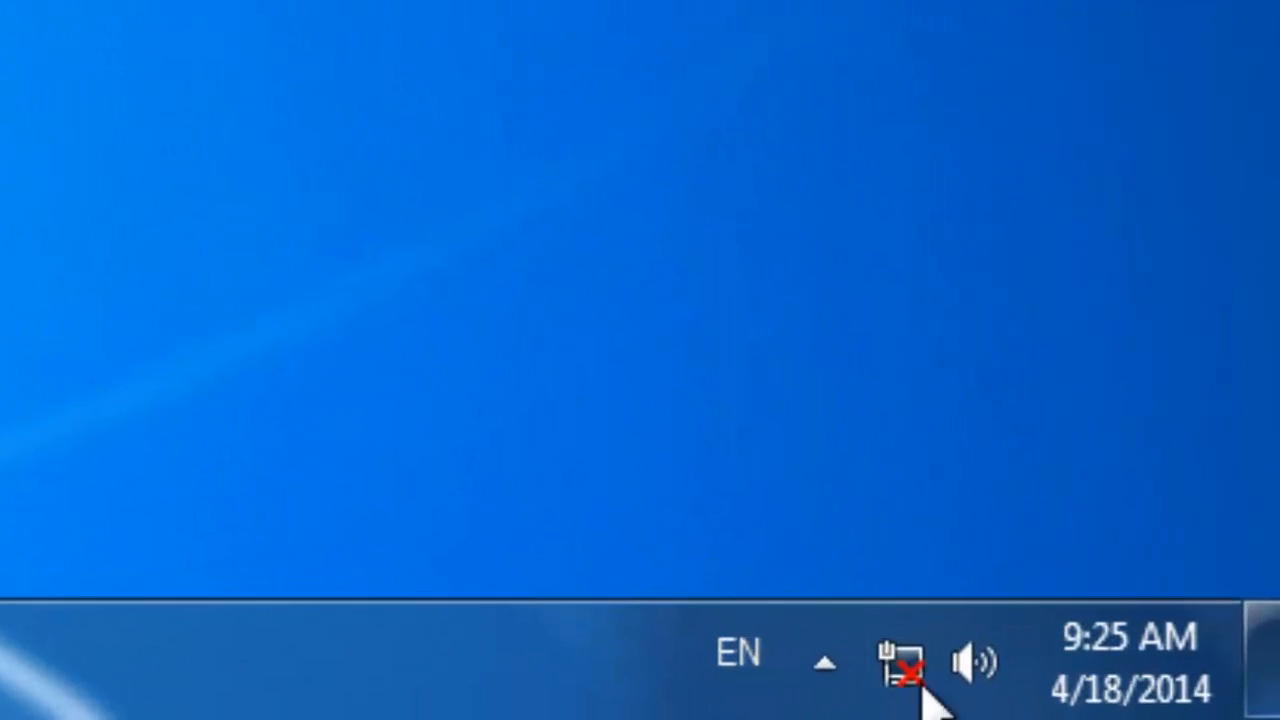
pyautogui.moveTo(896, 662)
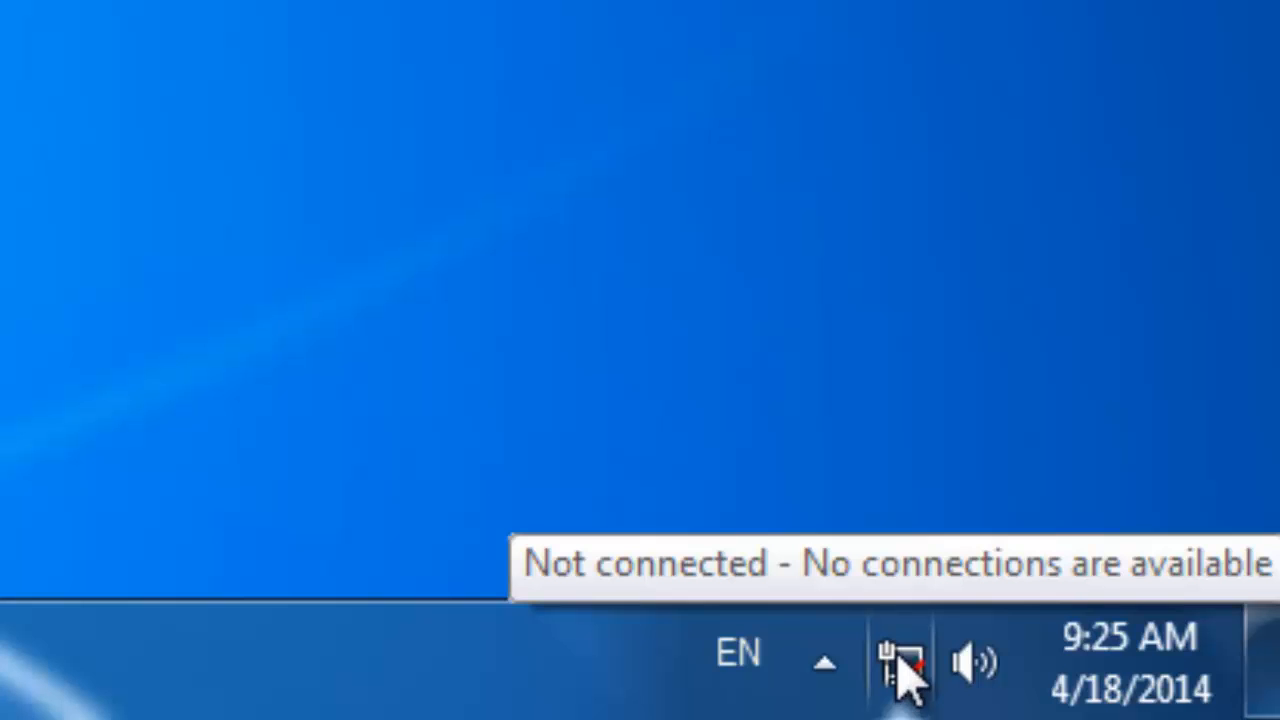
pyautogui.moveTo(896, 524)
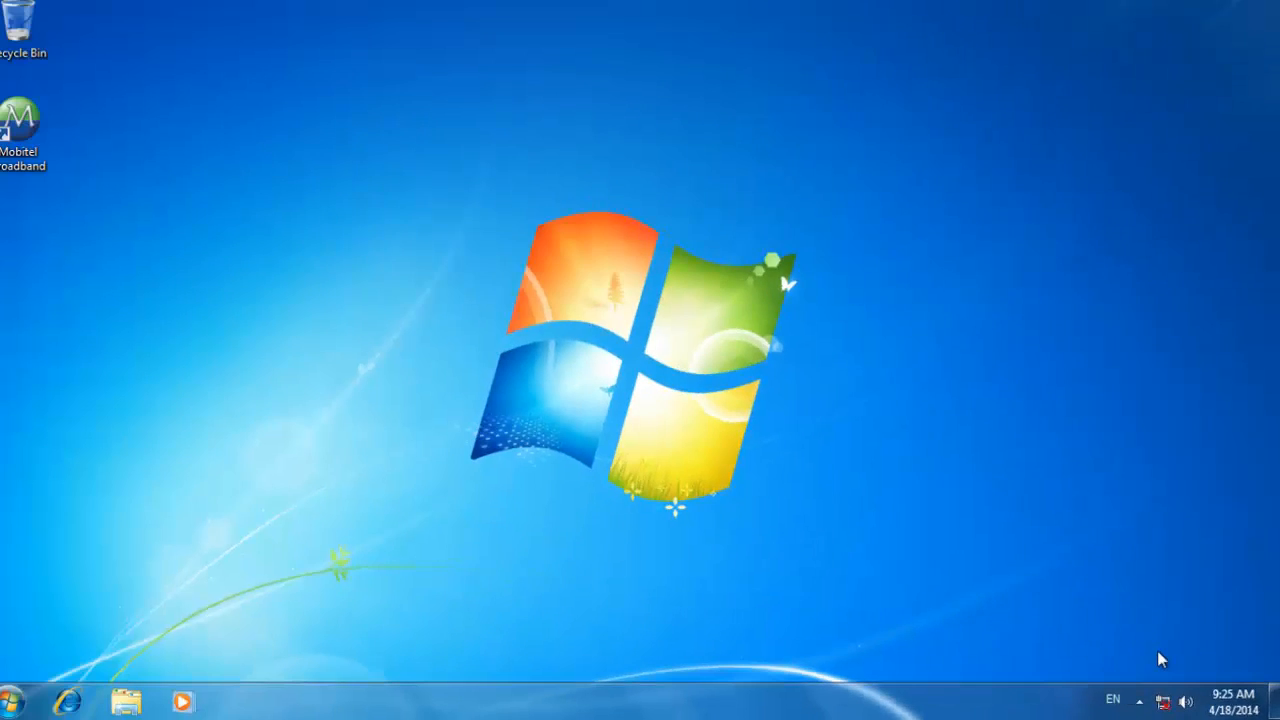
# Step: Launch Mobitel Broadband from the desktop and connect with the Mobitel profile until Connected
pyautogui.doubleClick(20, 114)
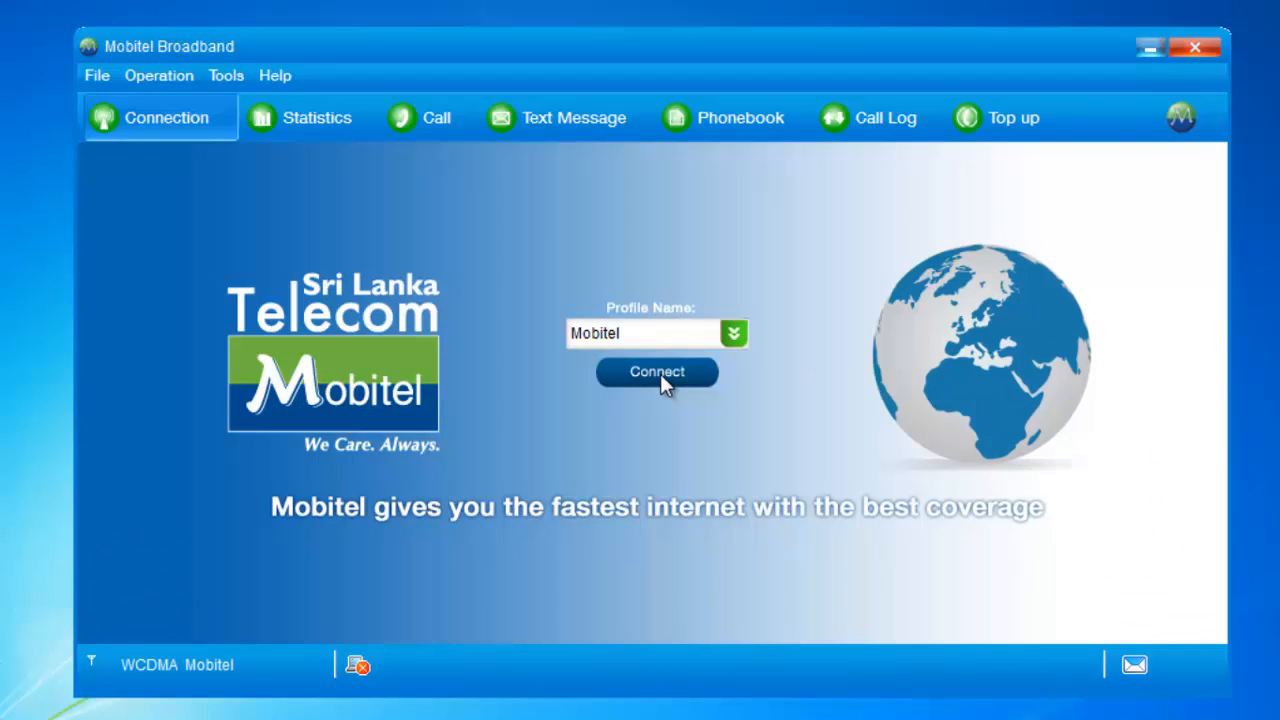
pyautogui.click(656, 370)
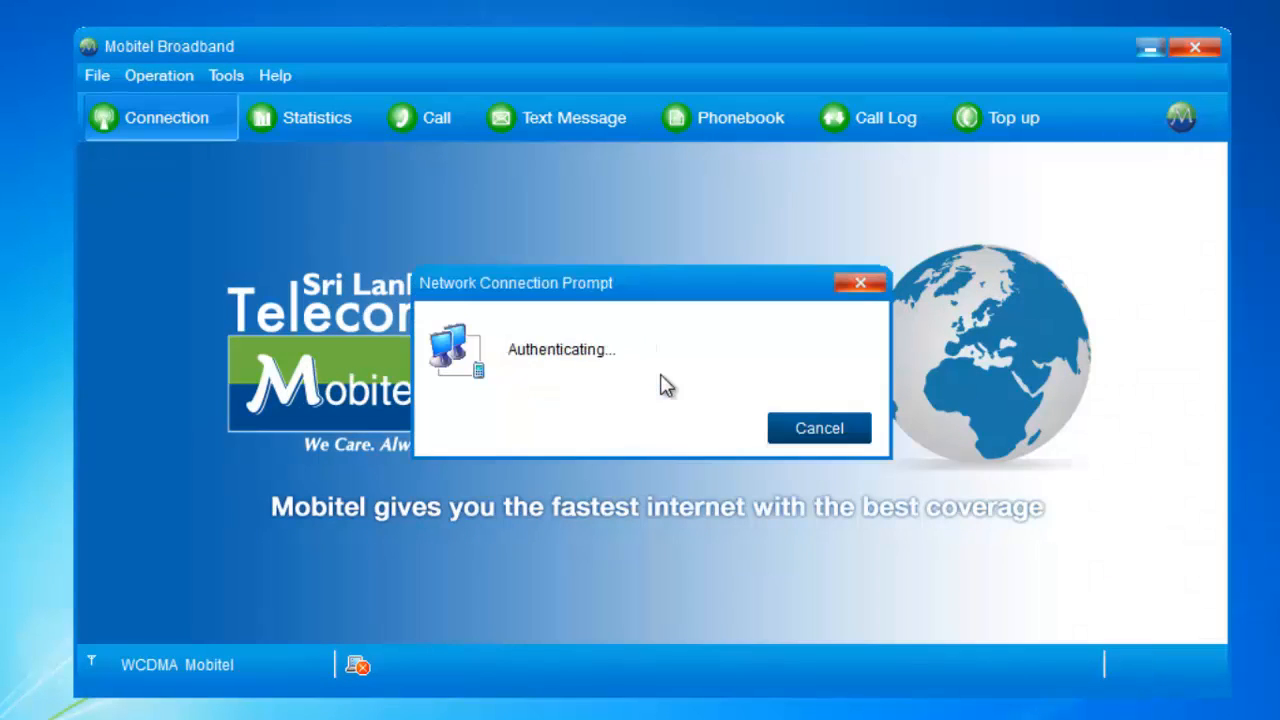
pyautogui.moveTo(582, 372)
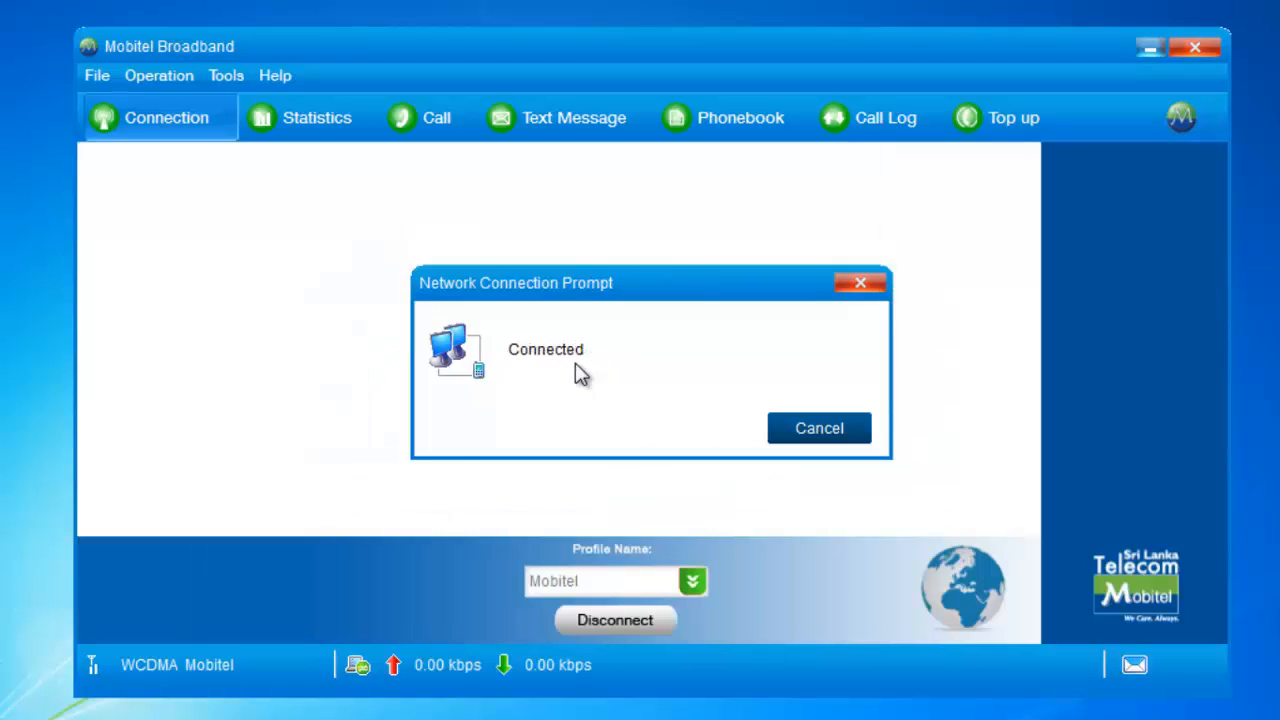
pyautogui.click(818, 428)
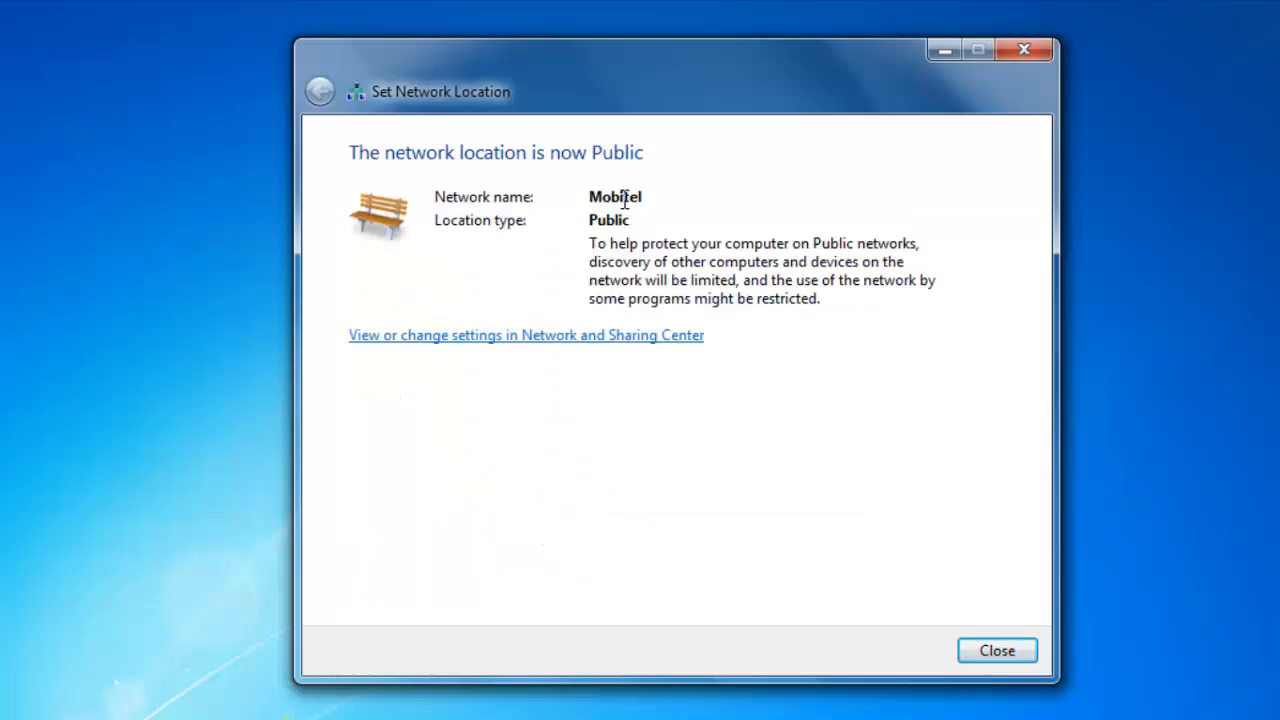
# Step: Close the Set Network Location window confirming the Mobitel network as Public
pyautogui.click(996, 650)
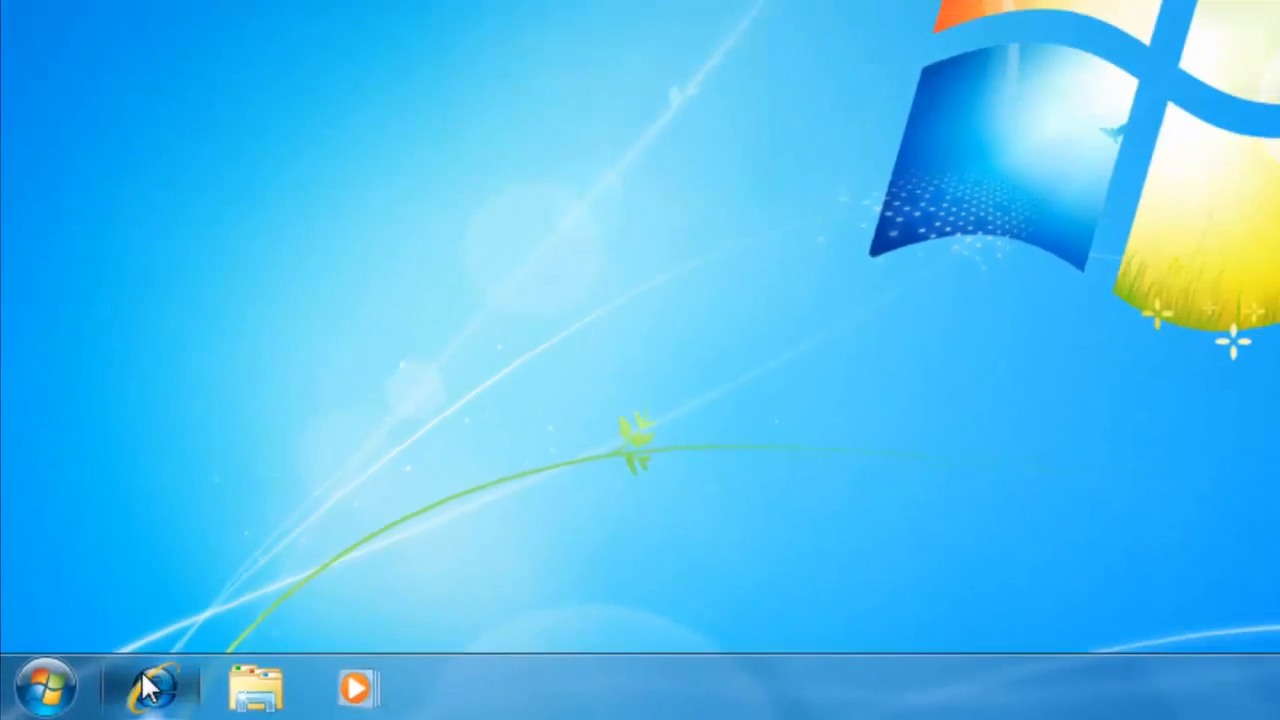
pyautogui.click(154, 688)
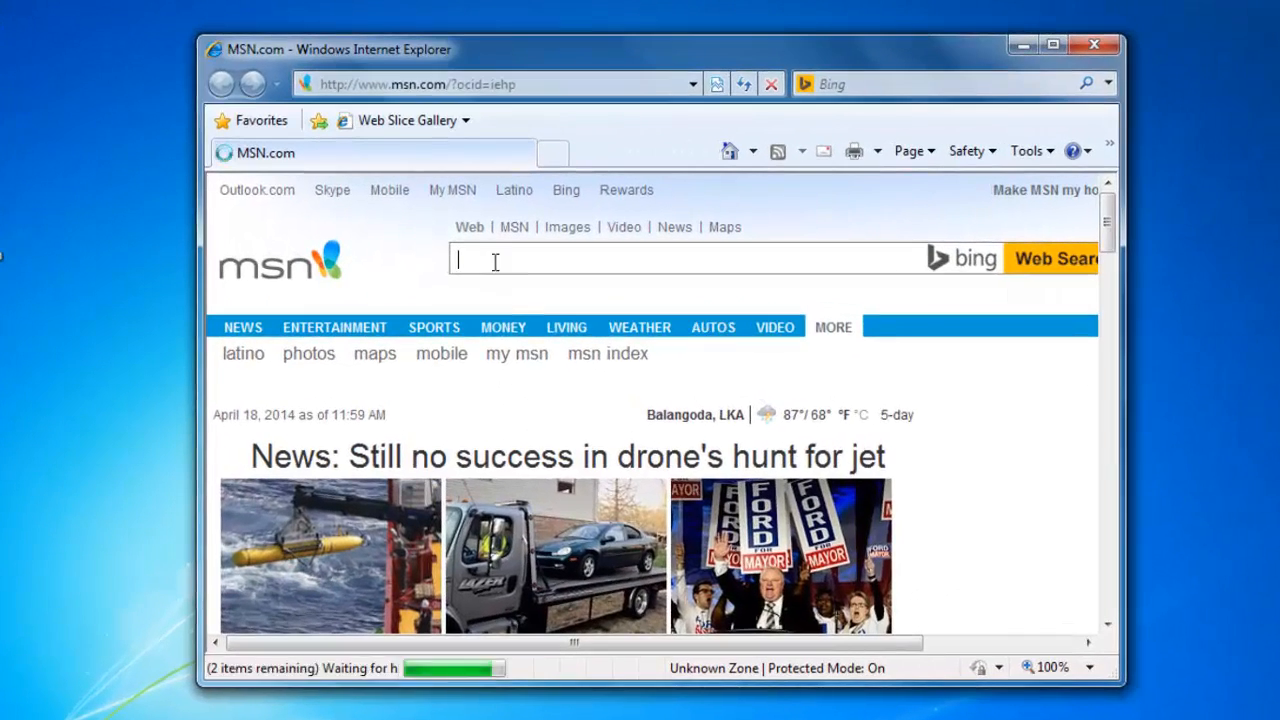
pyautogui.write('www.google')
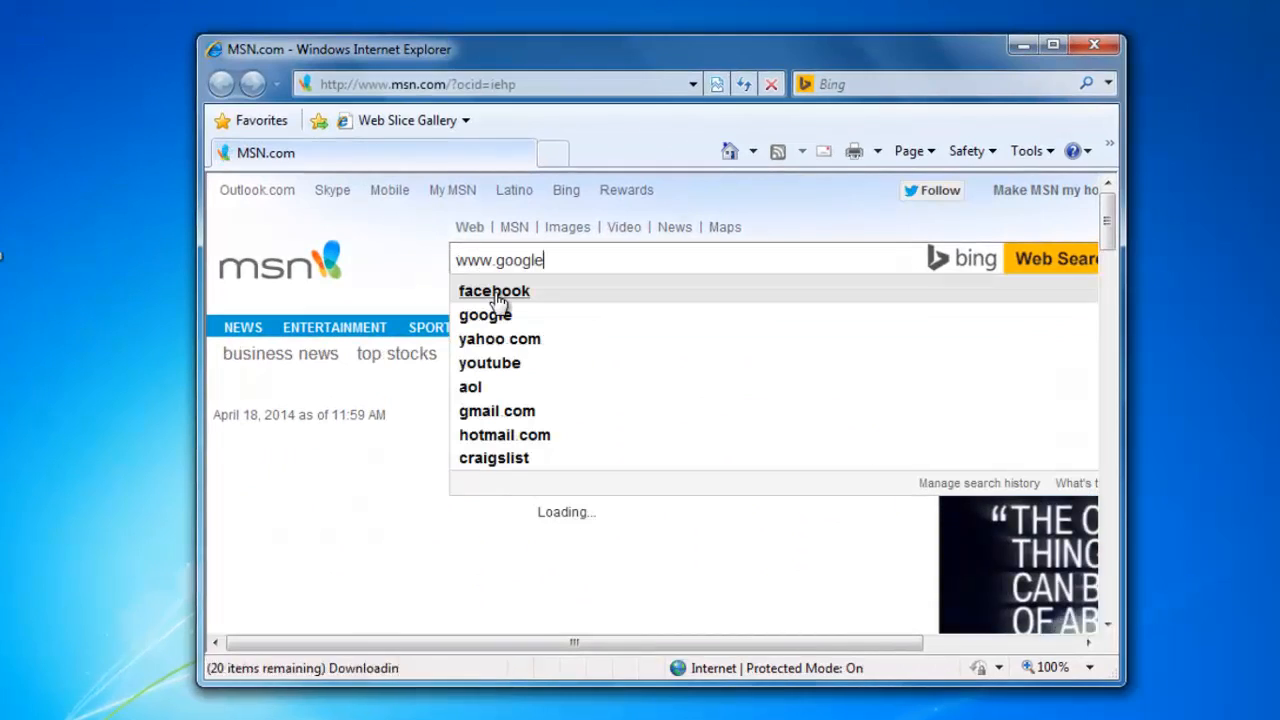
pyautogui.write('.com')
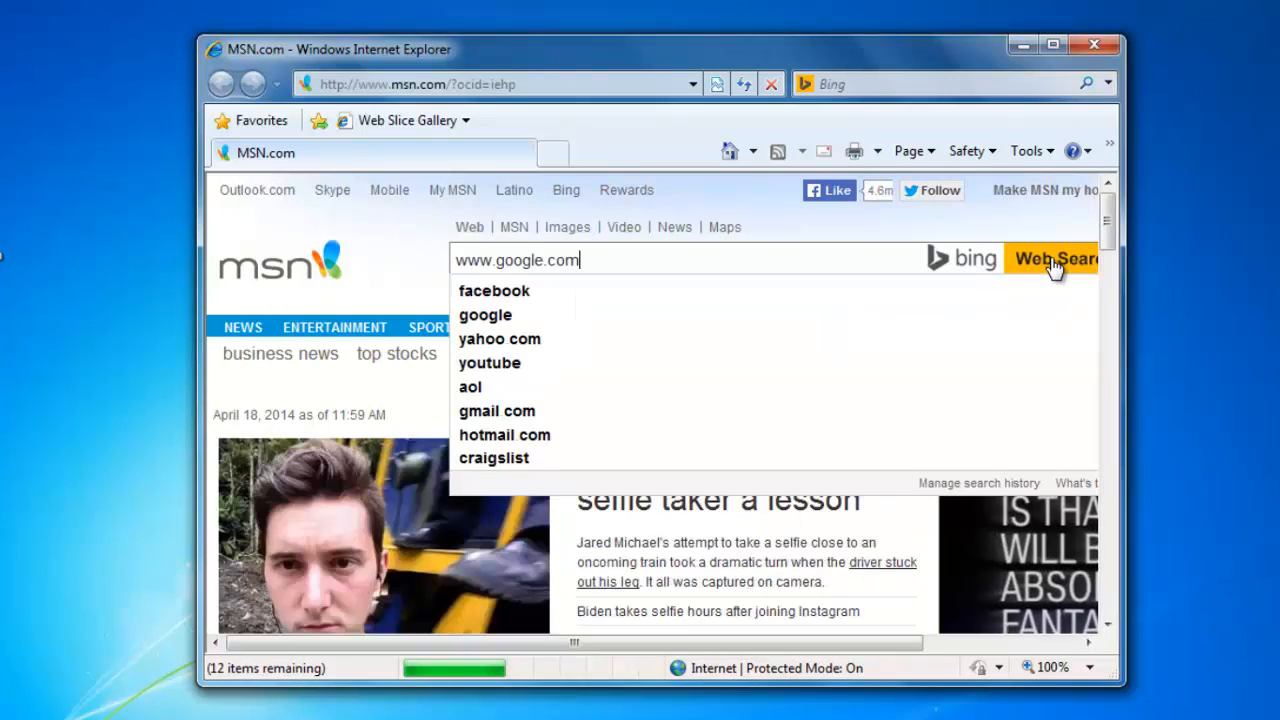
pyautogui.click(1050, 260)
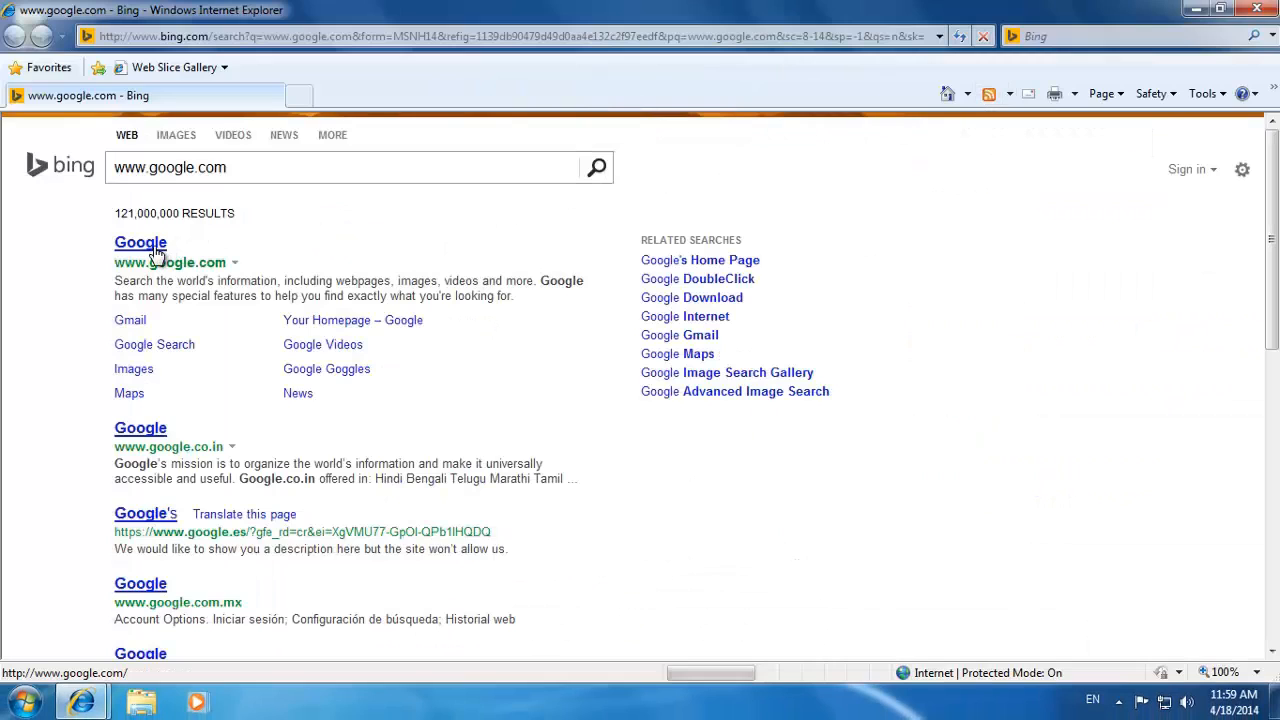
pyautogui.click(140, 242)
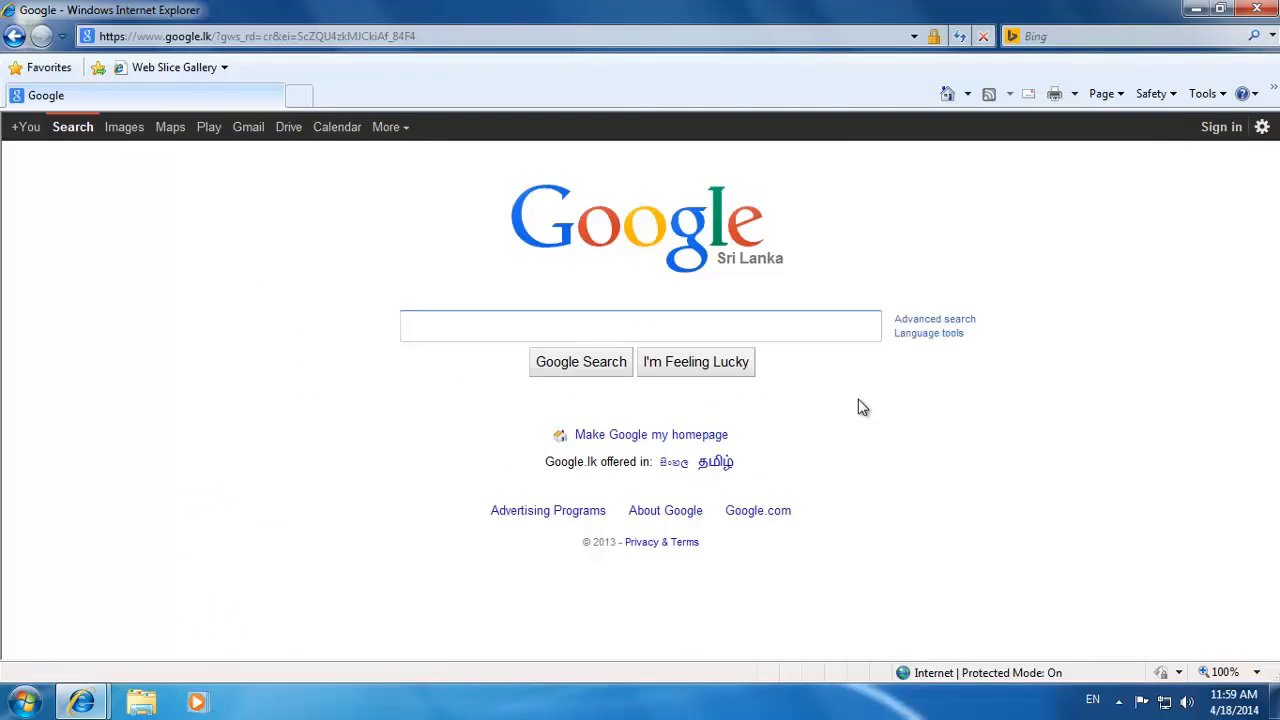
pyautogui.click(1256, 8)
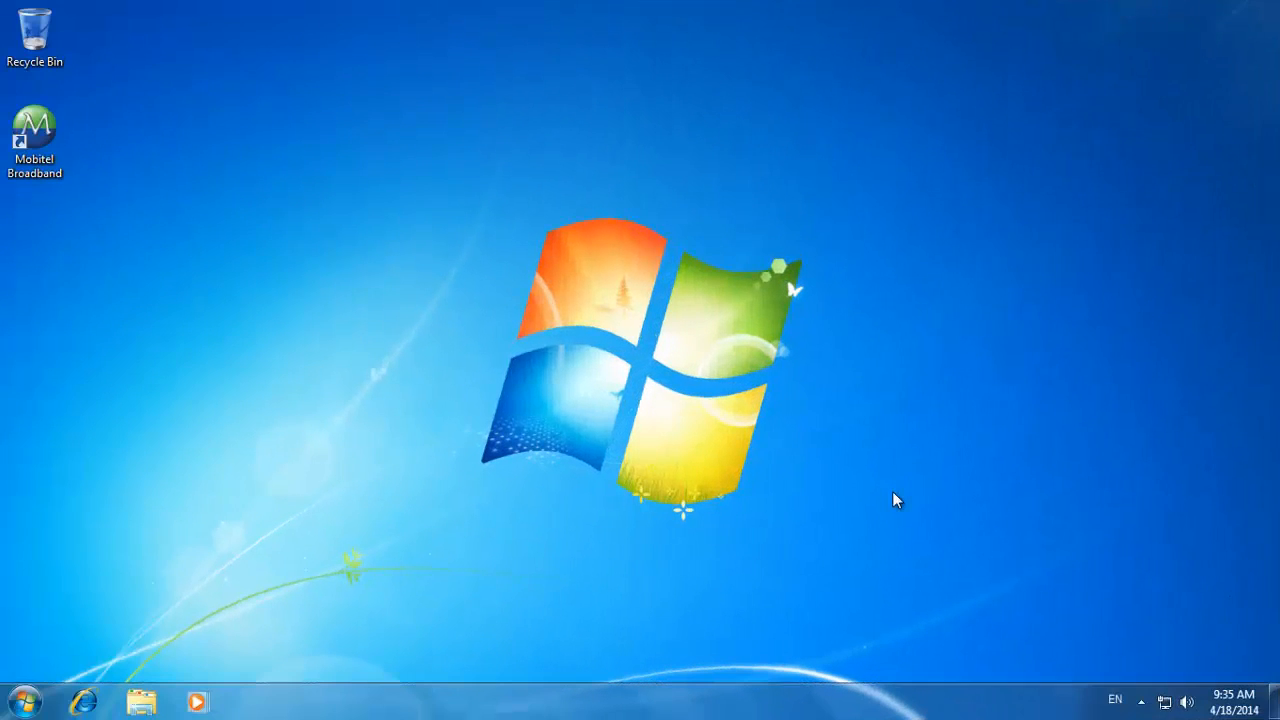